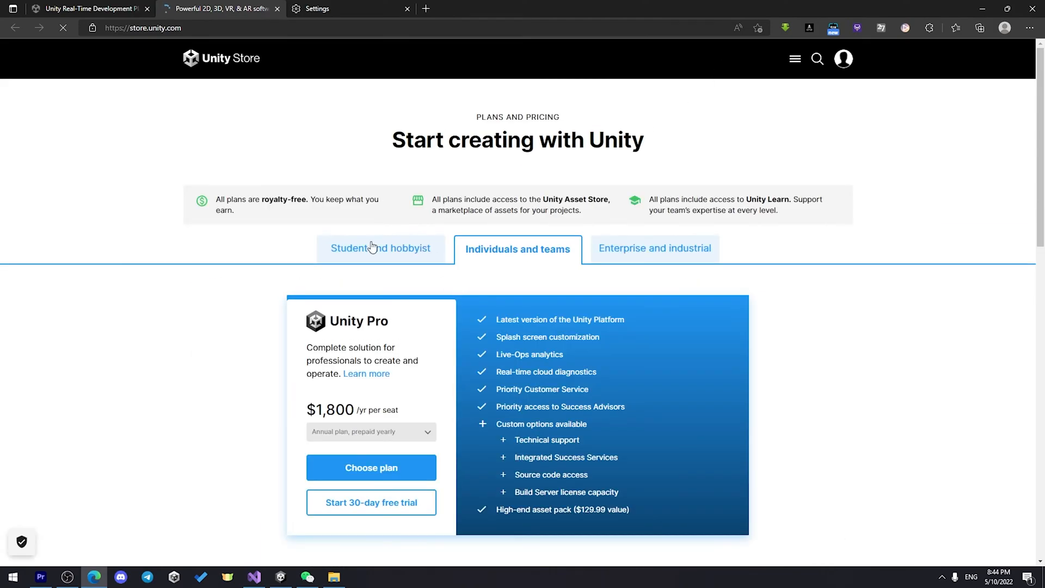
Get the free Personal plan, download the Unity Hub installer for Windows and run it.
click(380, 248)
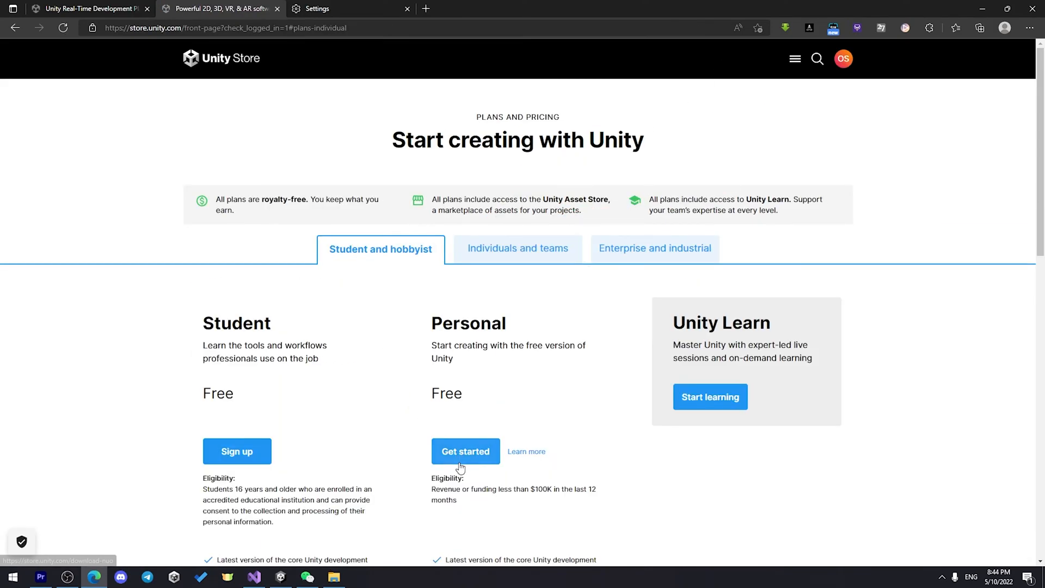
click(466, 450)
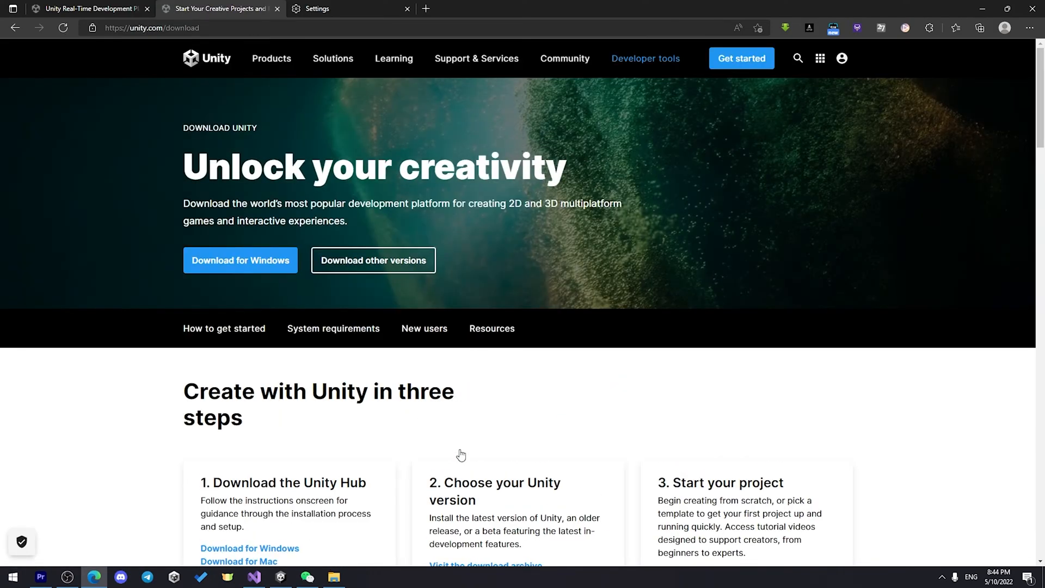
click(240, 260)
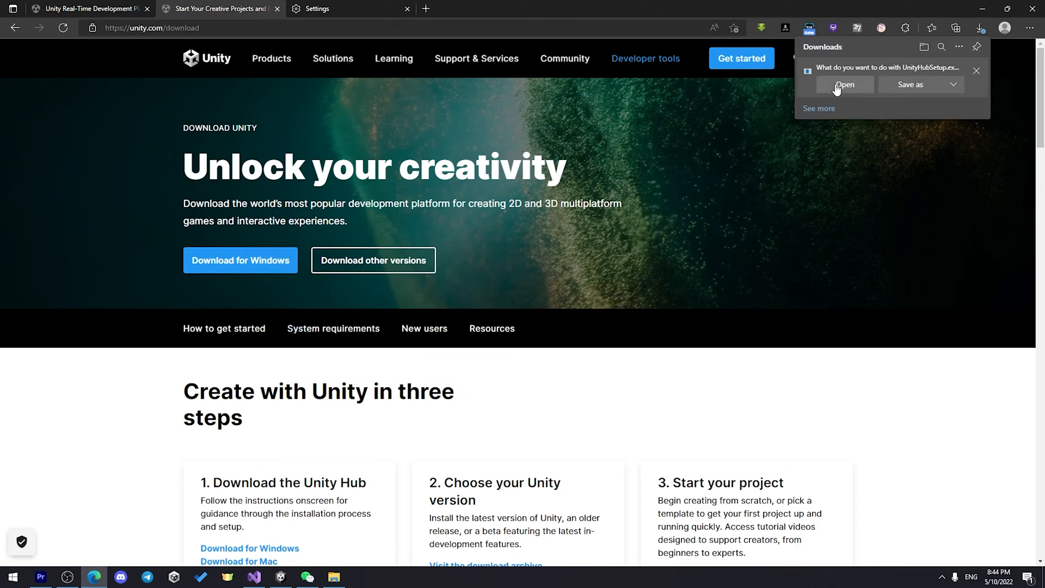
click(845, 85)
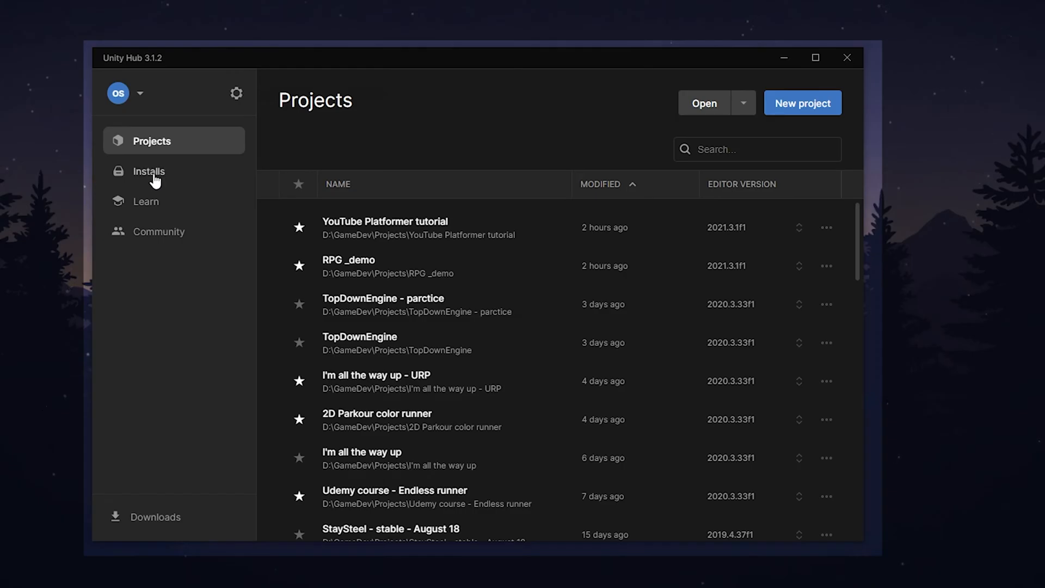
From Installs, choose the recommended 2021.3.2f1 LTS editor to install.
click(148, 171)
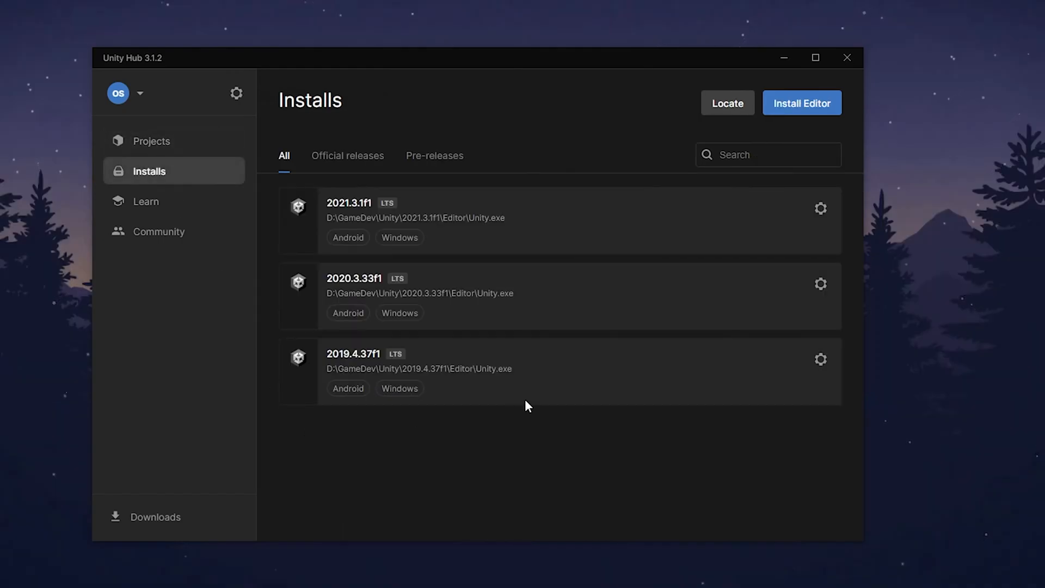
click(801, 102)
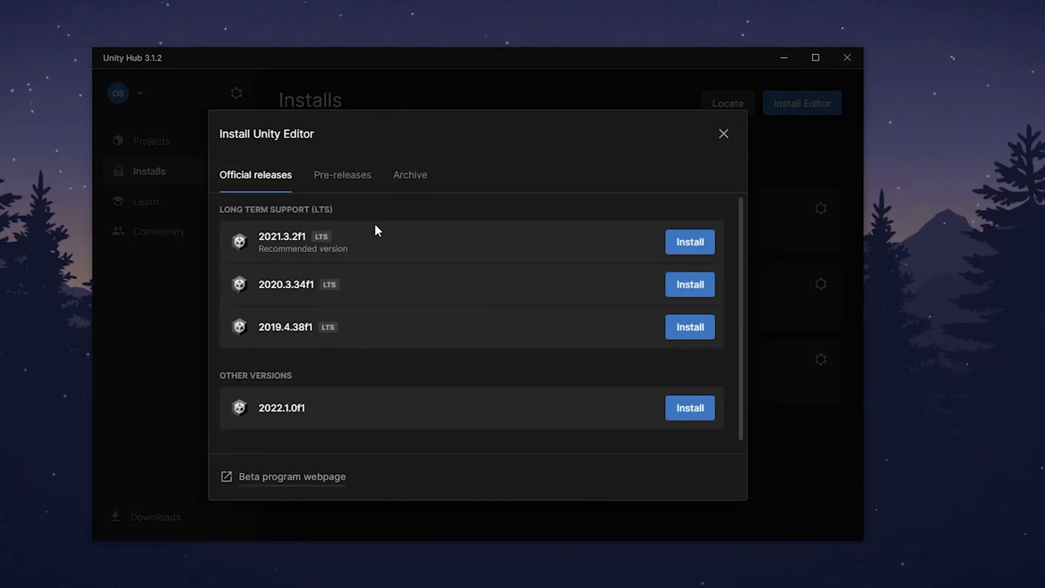
mouse_move(265, 215)
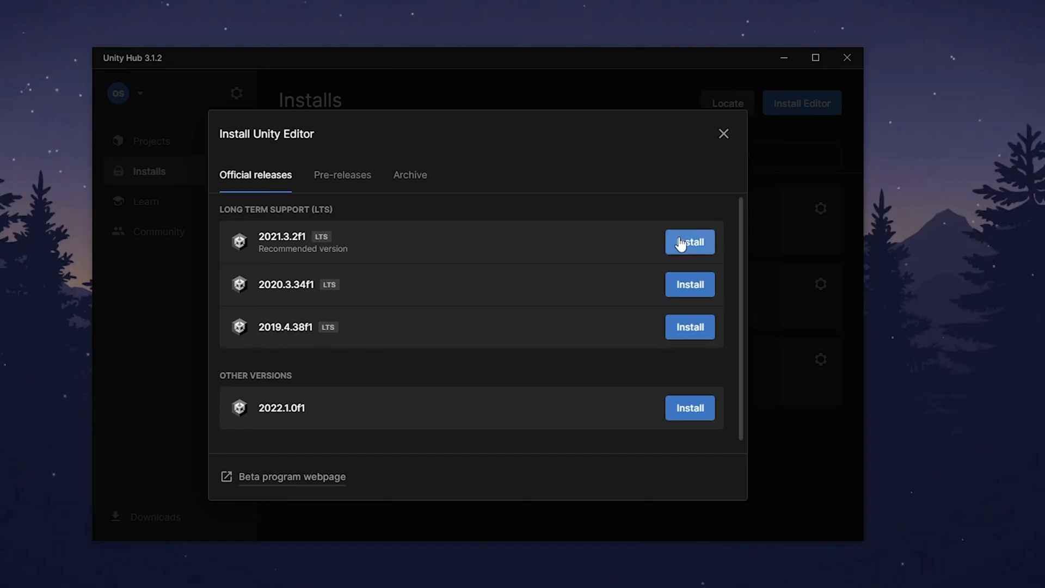
click(691, 242)
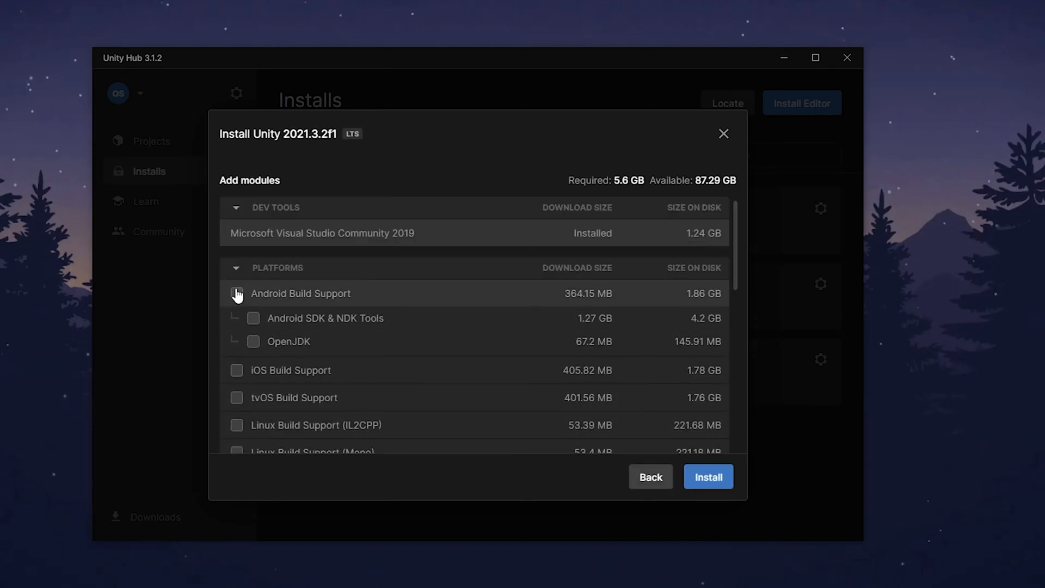
Include Android Build Support with OpenJDK and continue the install.
click(236, 294)
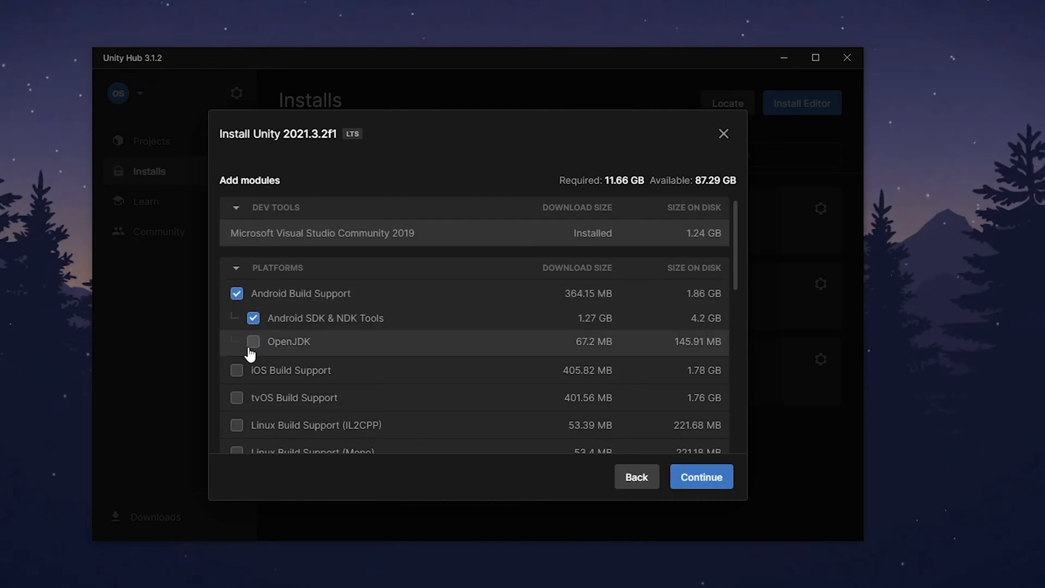
click(253, 341)
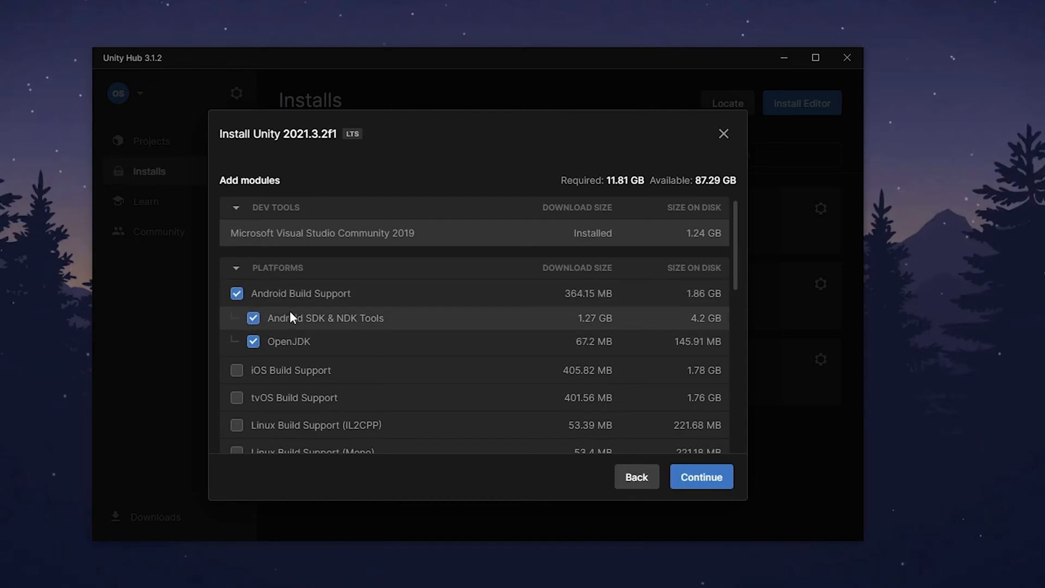
scroll(down, 3)
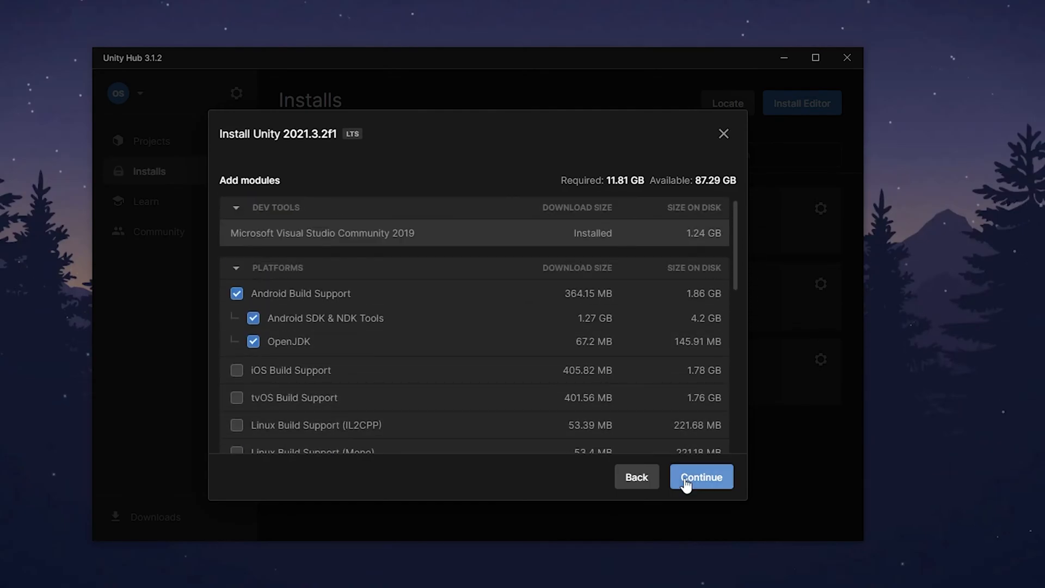
click(701, 476)
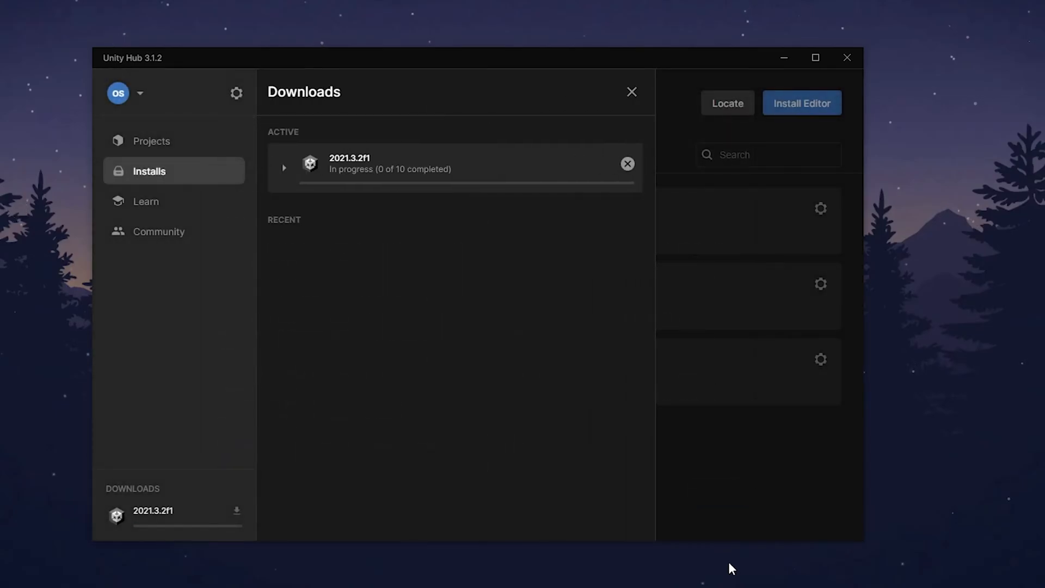
Start a new project and choose the empty 2D core template.
click(151, 141)
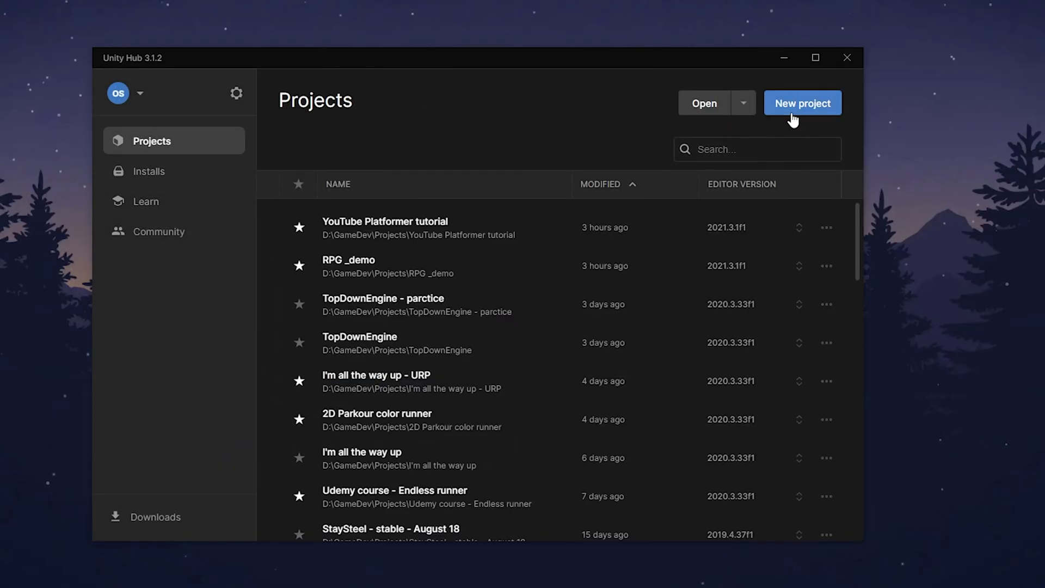
click(803, 102)
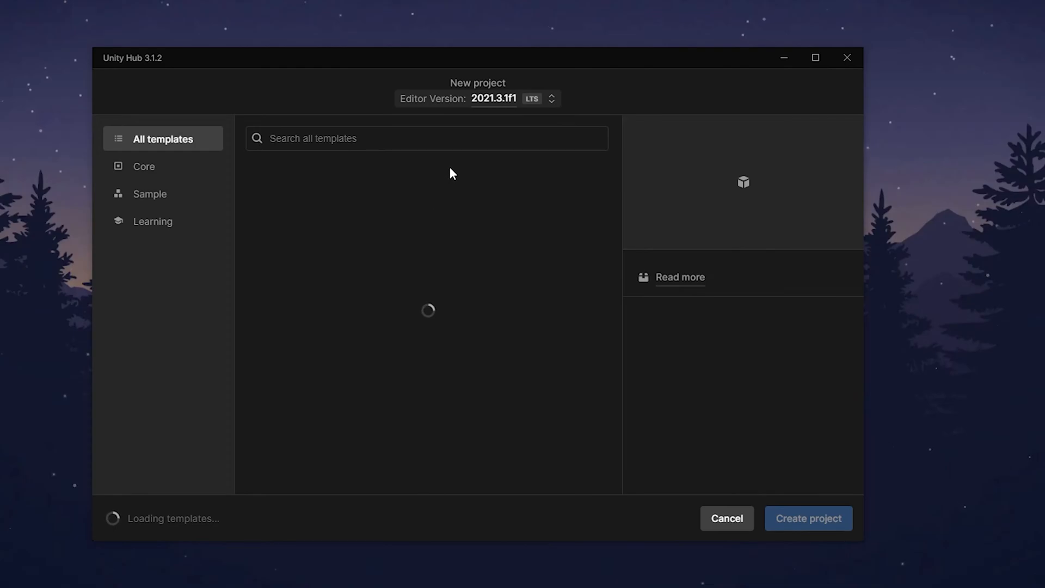
click(551, 98)
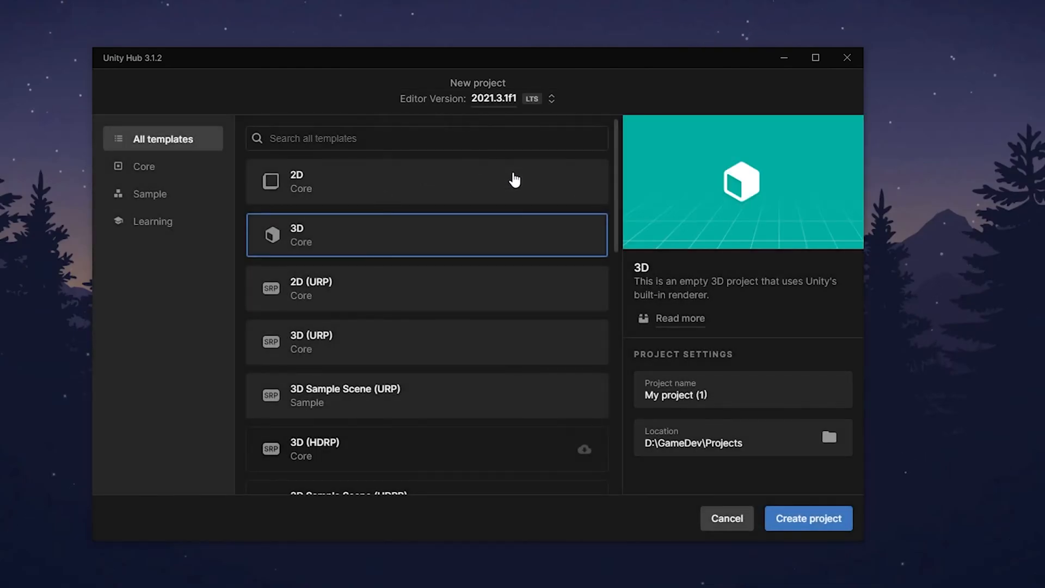
mouse_move(448, 338)
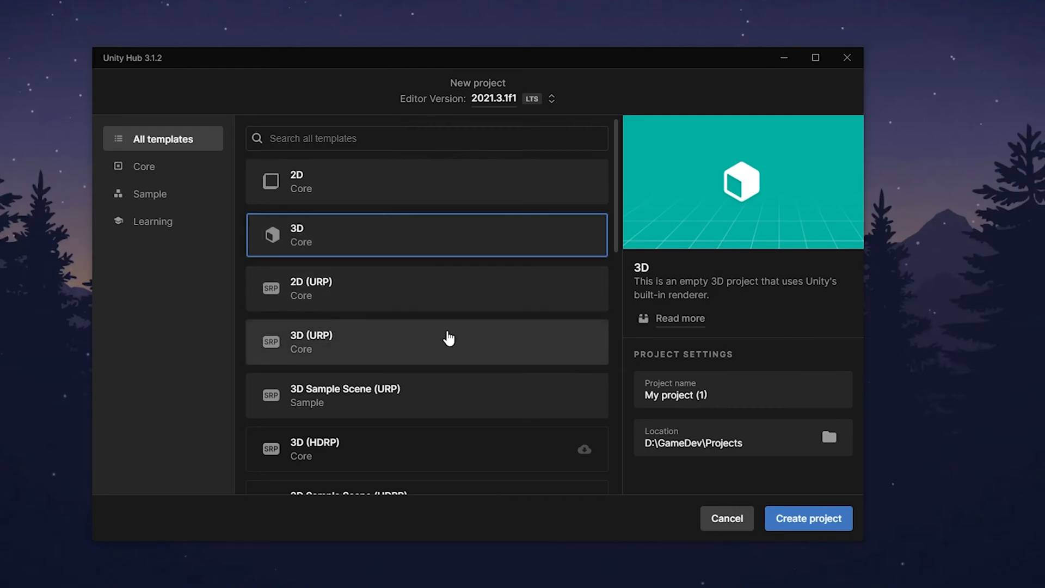
click(428, 182)
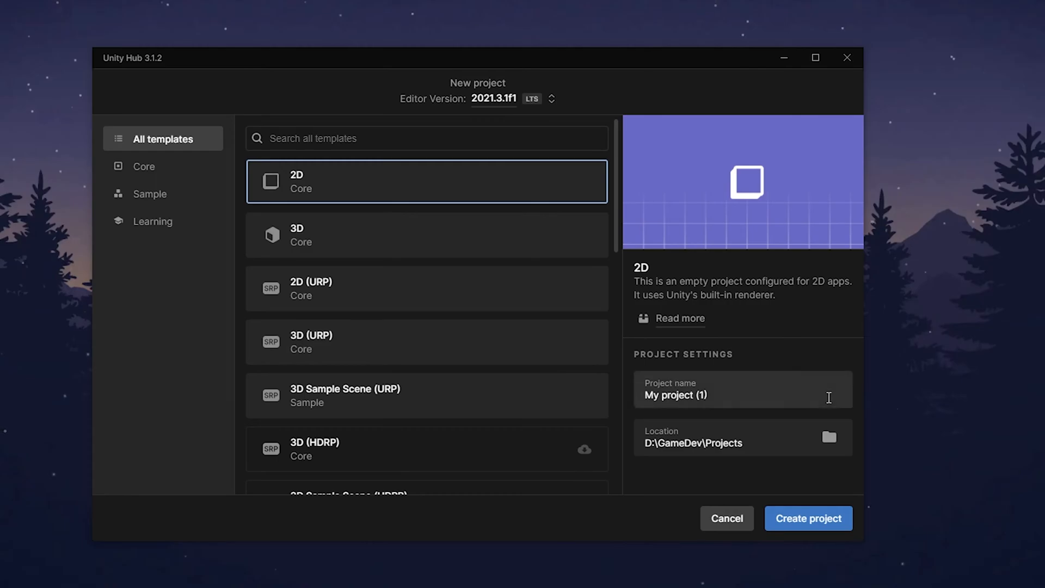
Name the project '2D Platform...' and create it.
click(743, 395)
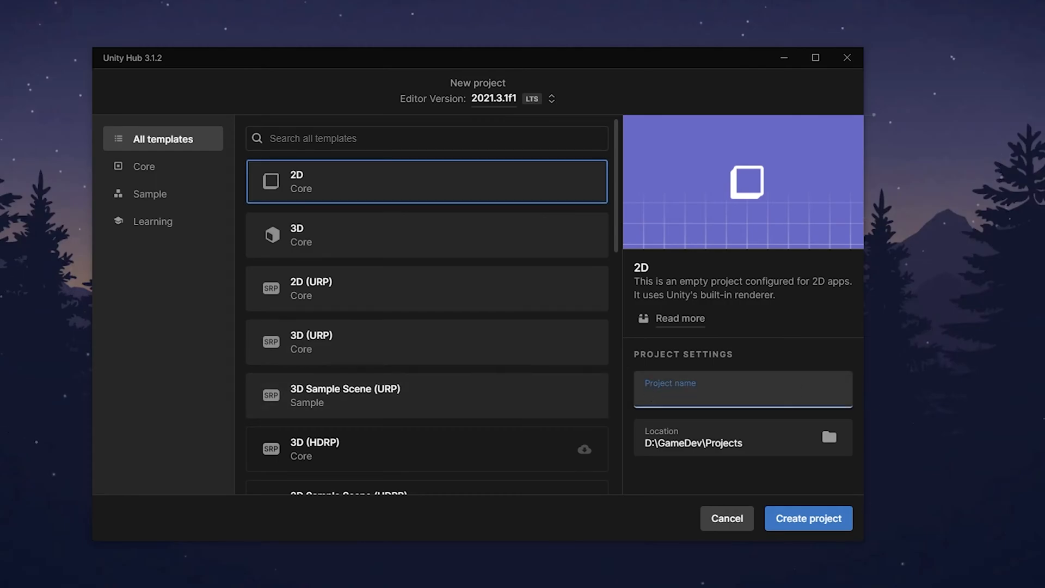
text(2D Platform)
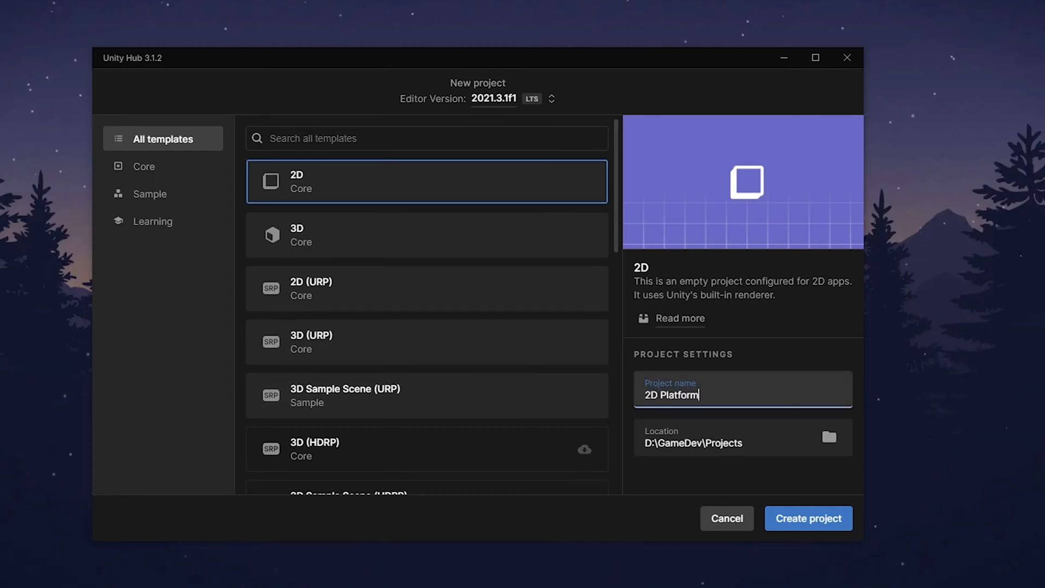
click(808, 518)
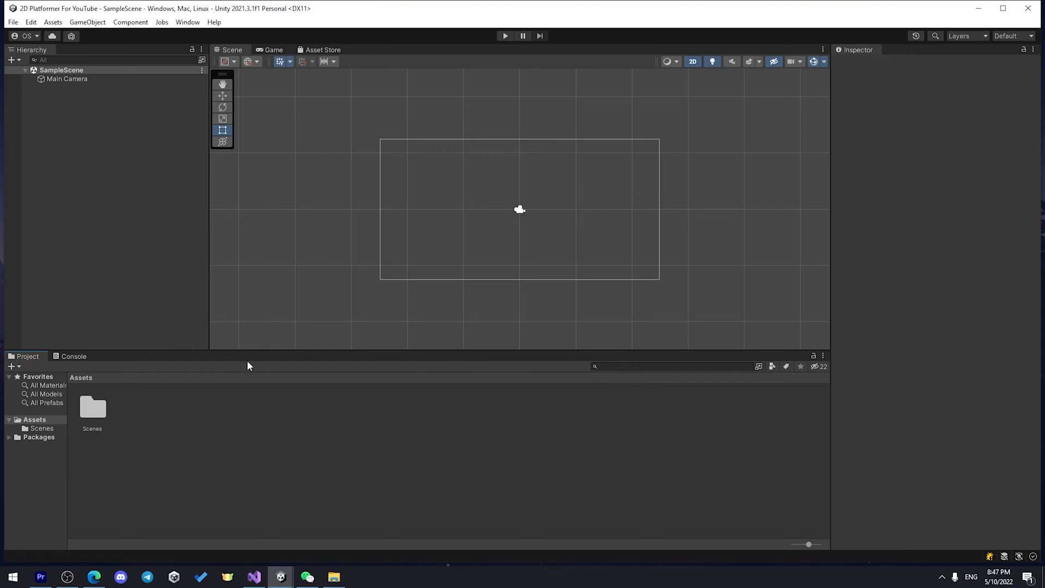
mouse_move(191, 338)
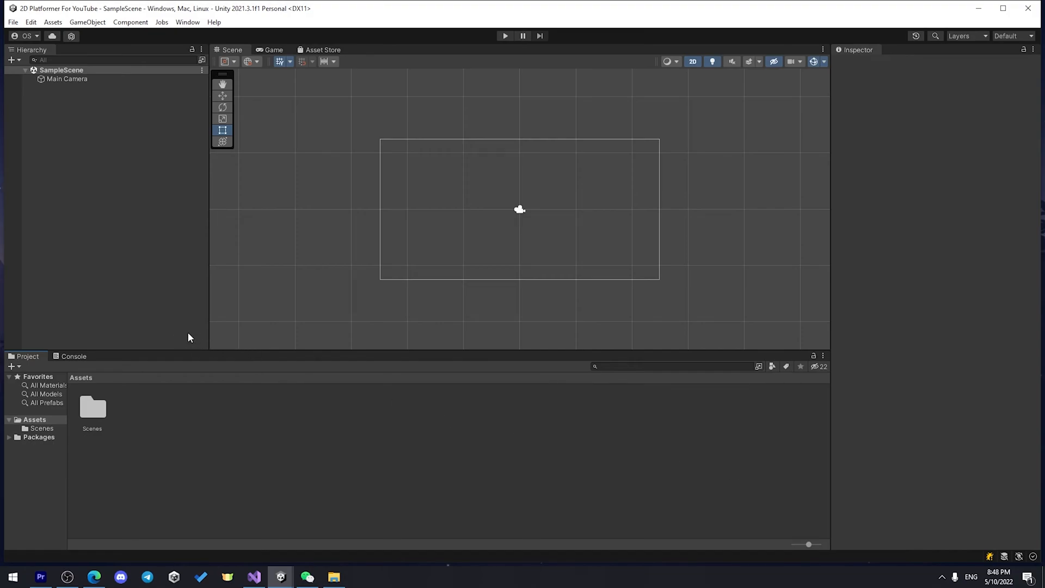
mouse_move(260, 328)
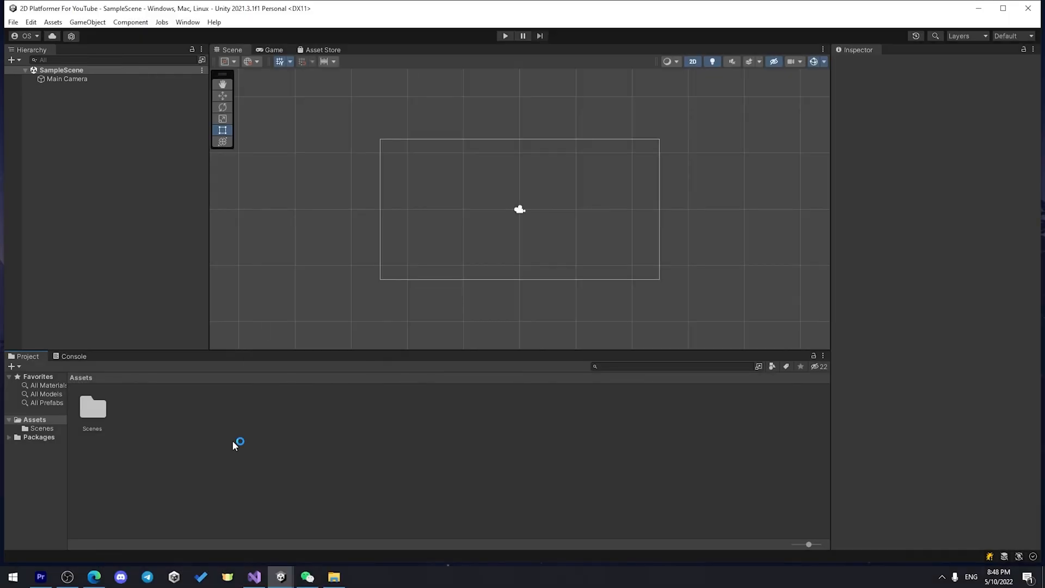
right_click(239, 442)
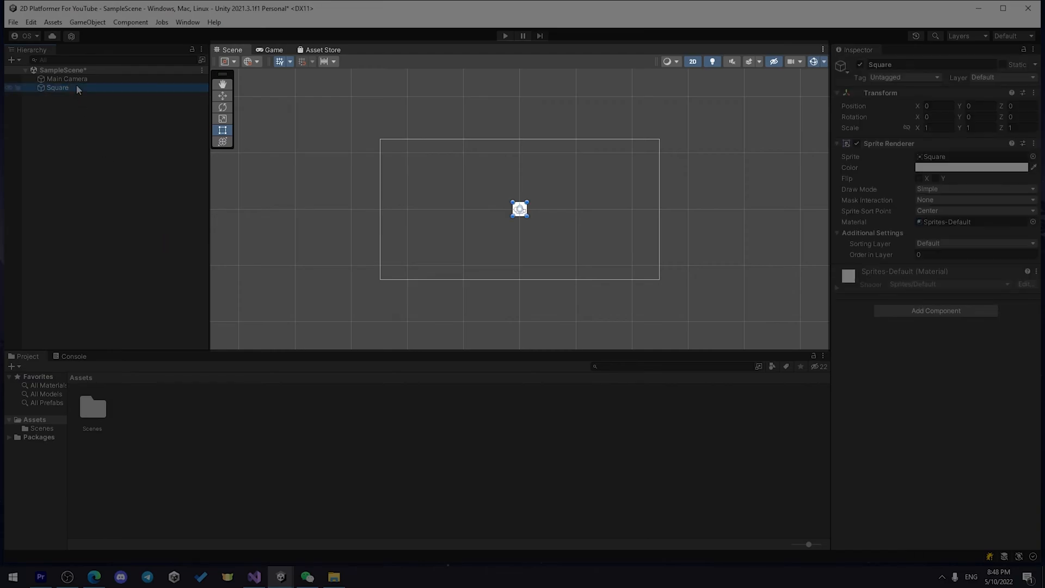
mouse_move(84, 112)
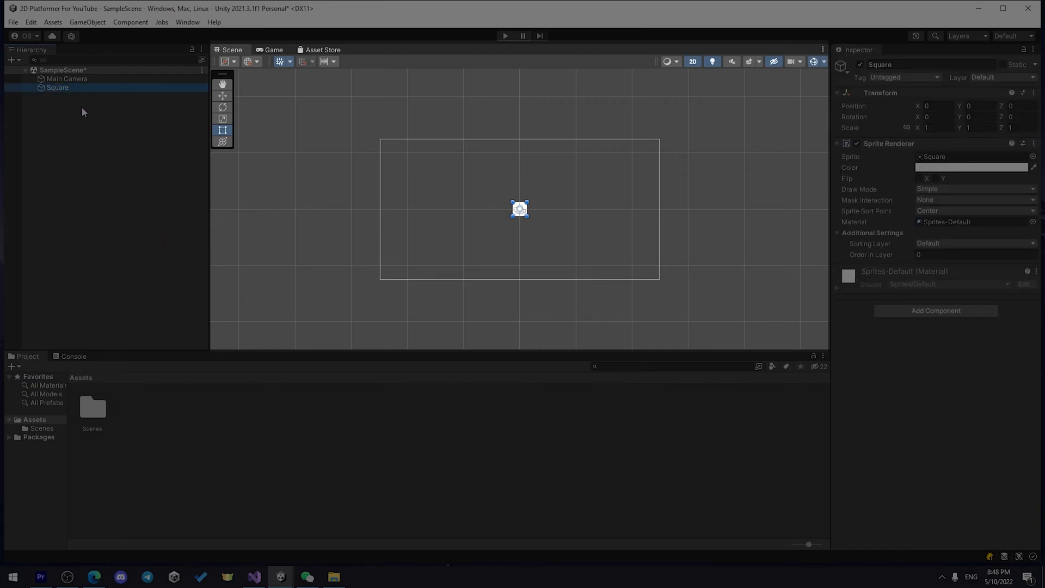
Move the white rectangle left of centre and preview it in the Game view.
click(222, 96)
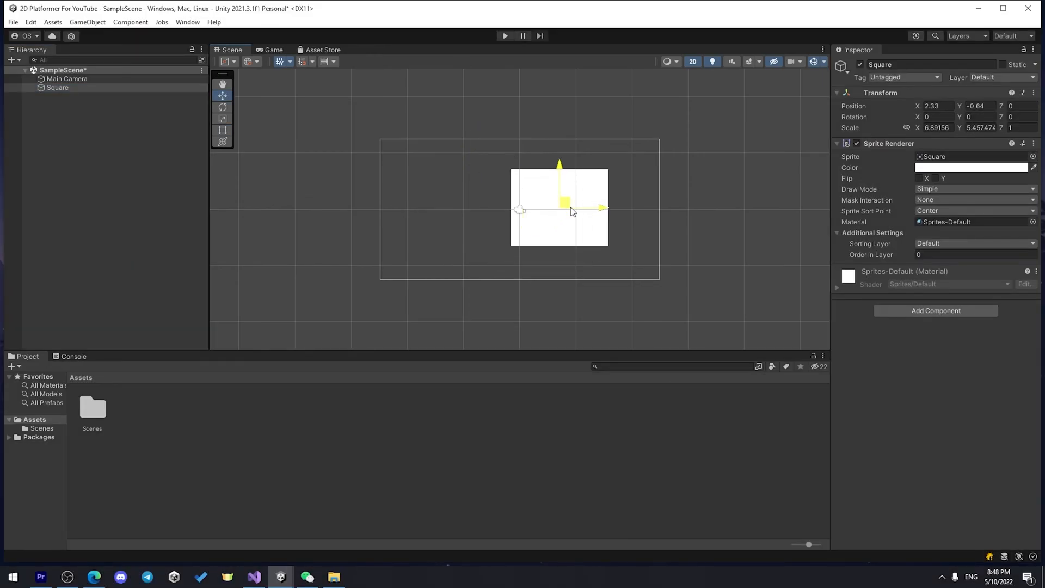
drag(562, 210, 505, 210)
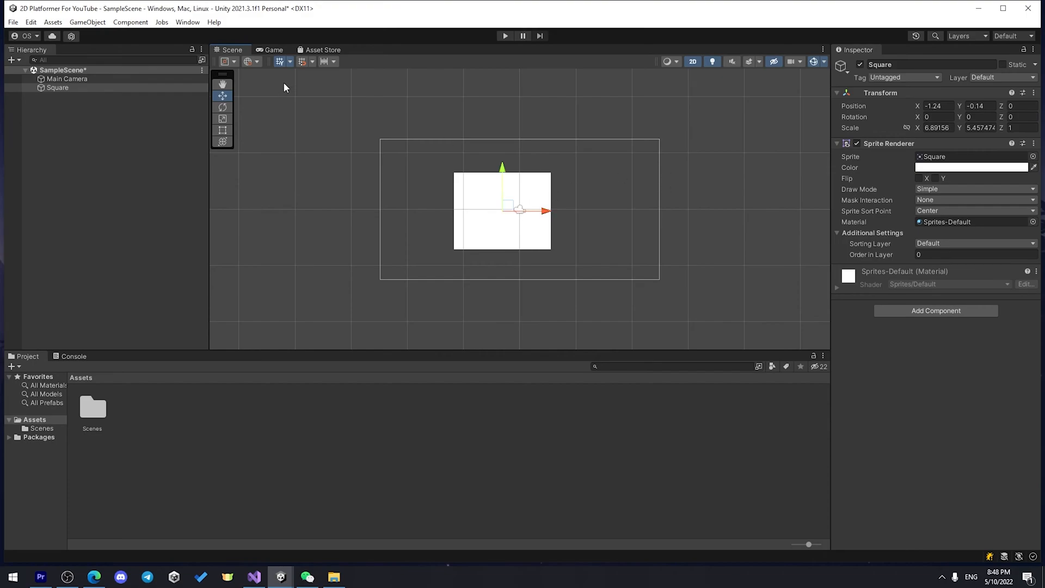
click(271, 50)
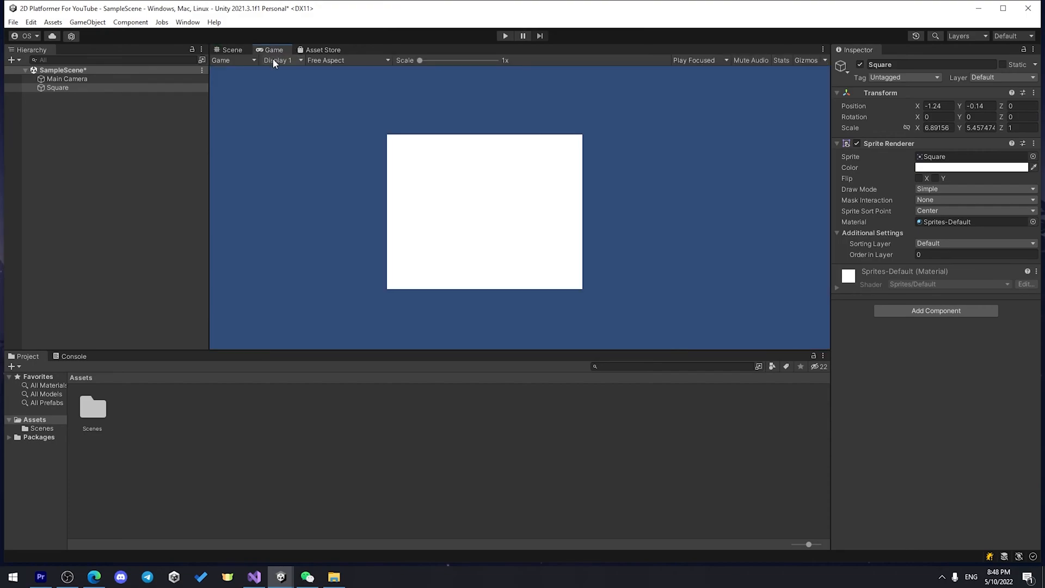
Set the game preview to 1920x1080 HD, play the scene and return to Scene view.
click(347, 60)
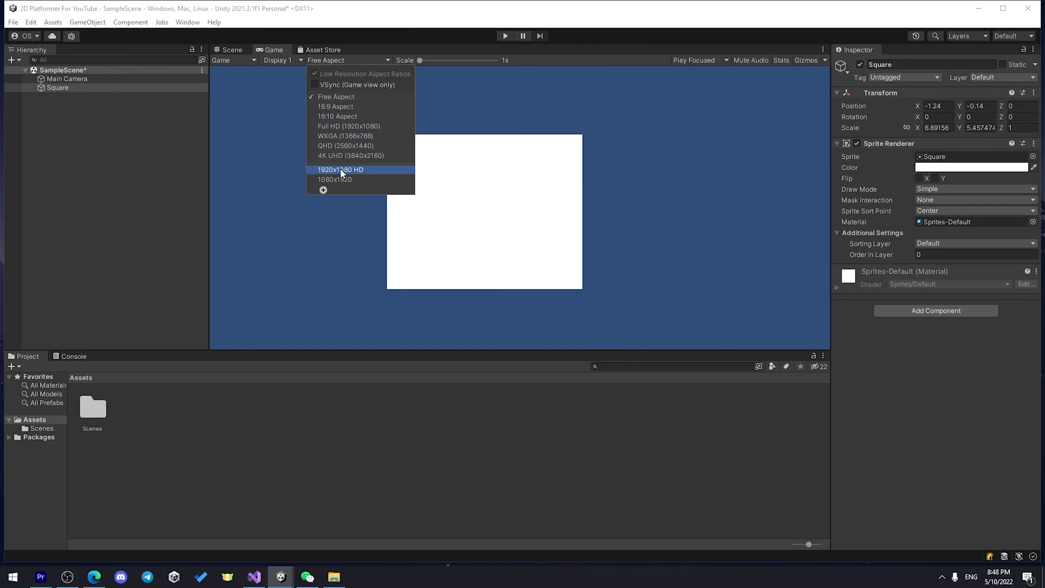
click(229, 50)
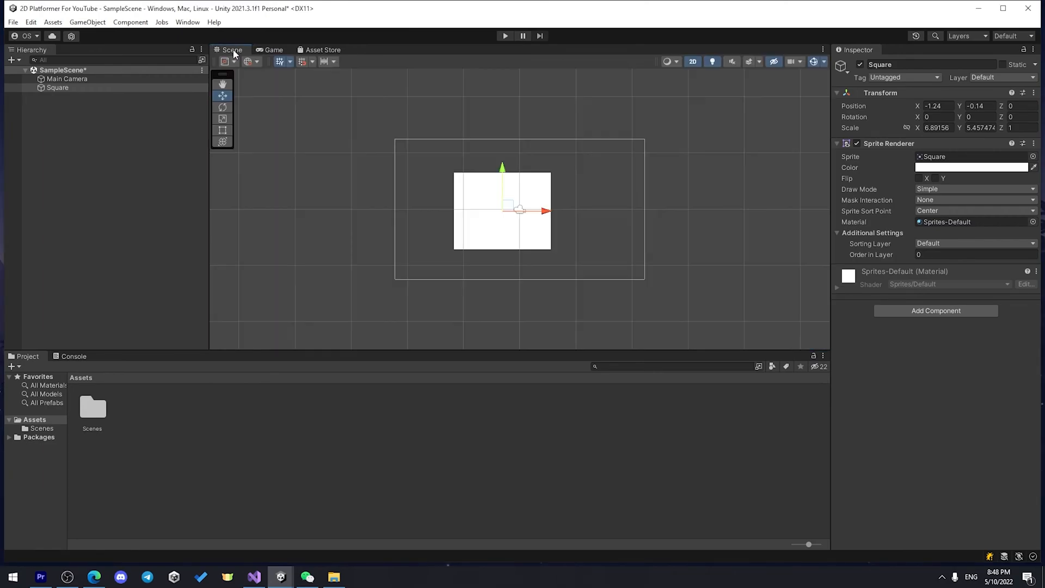
click(505, 36)
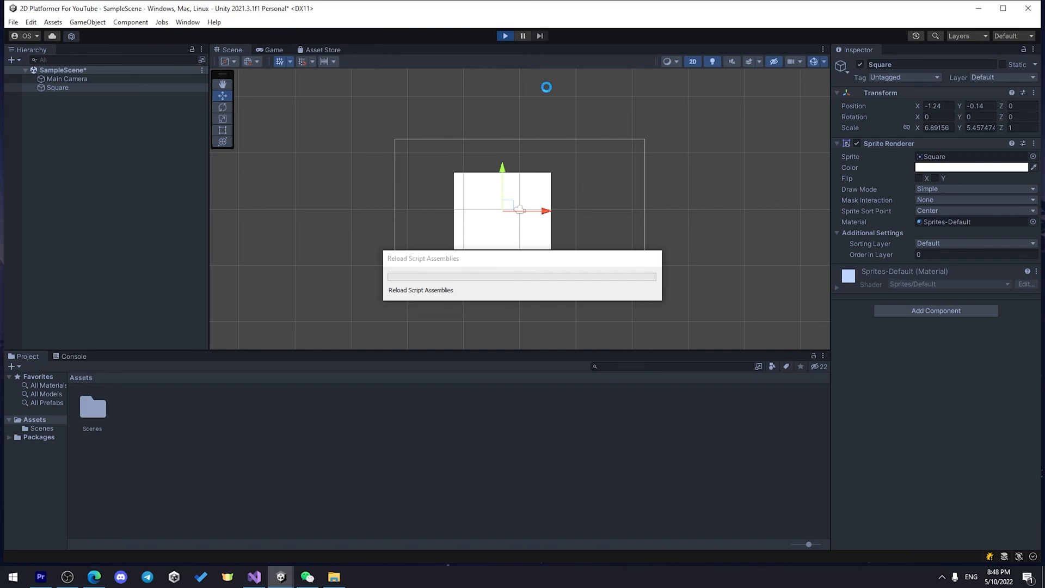
click(274, 50)
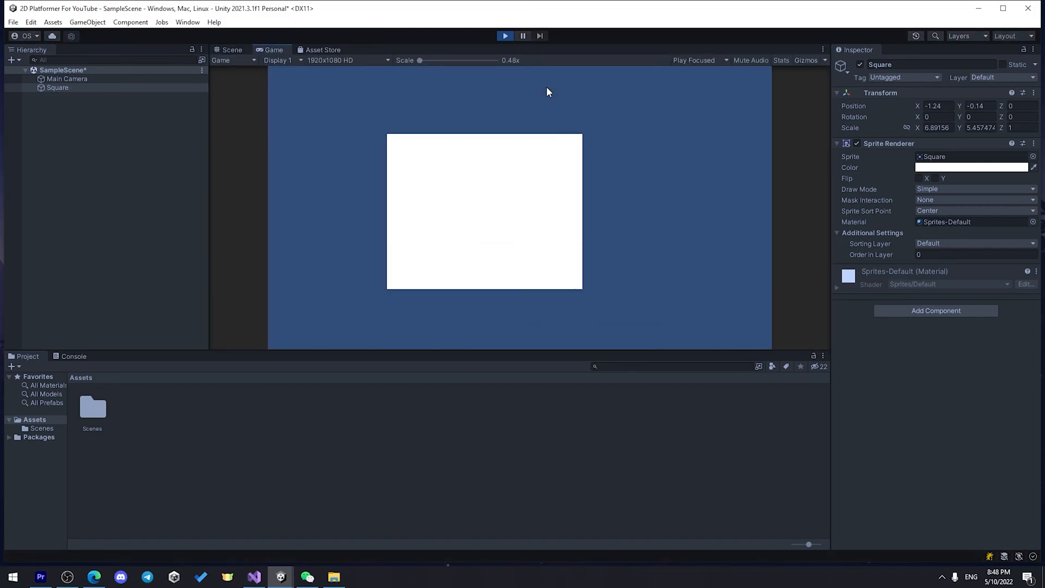
click(231, 50)
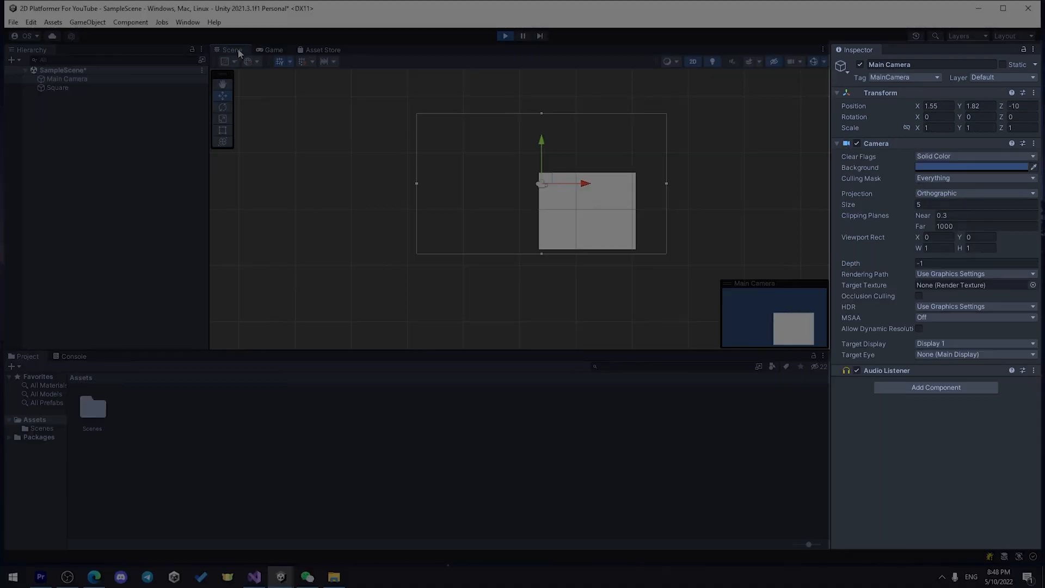
mouse_move(961, 351)
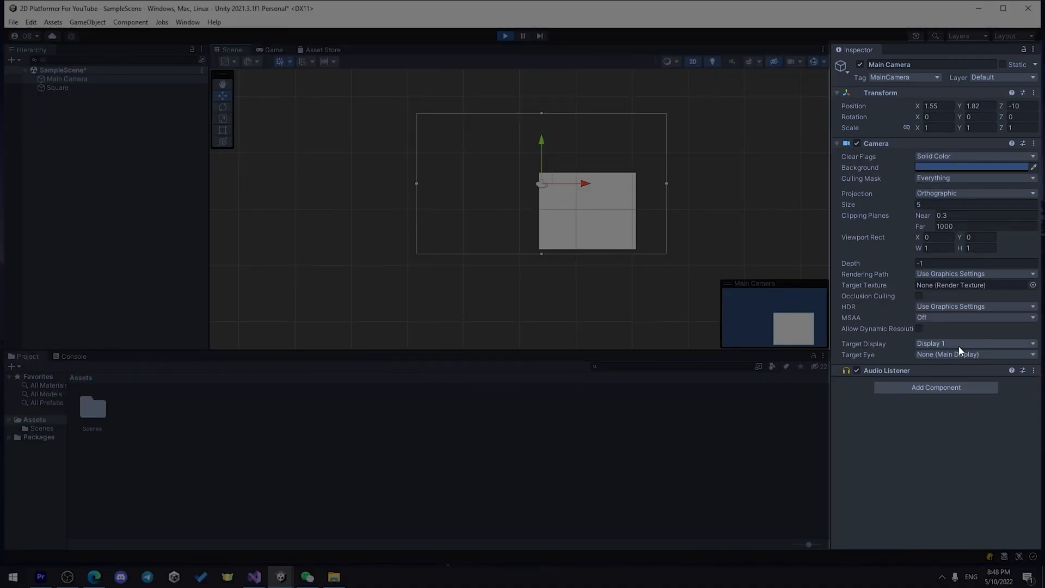
mouse_move(864, 187)
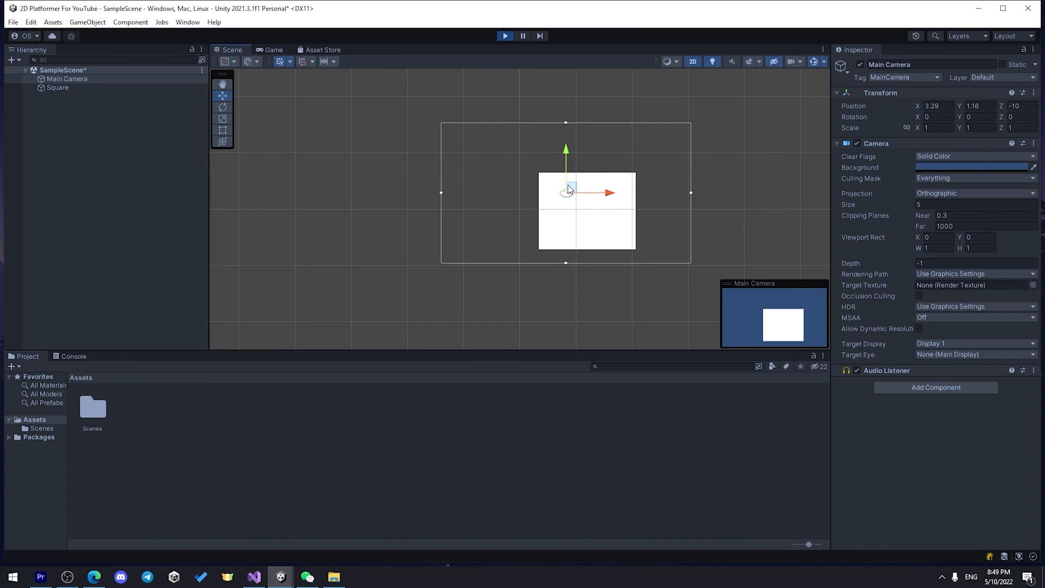
Select the Square object in the Hierarchy.
click(57, 87)
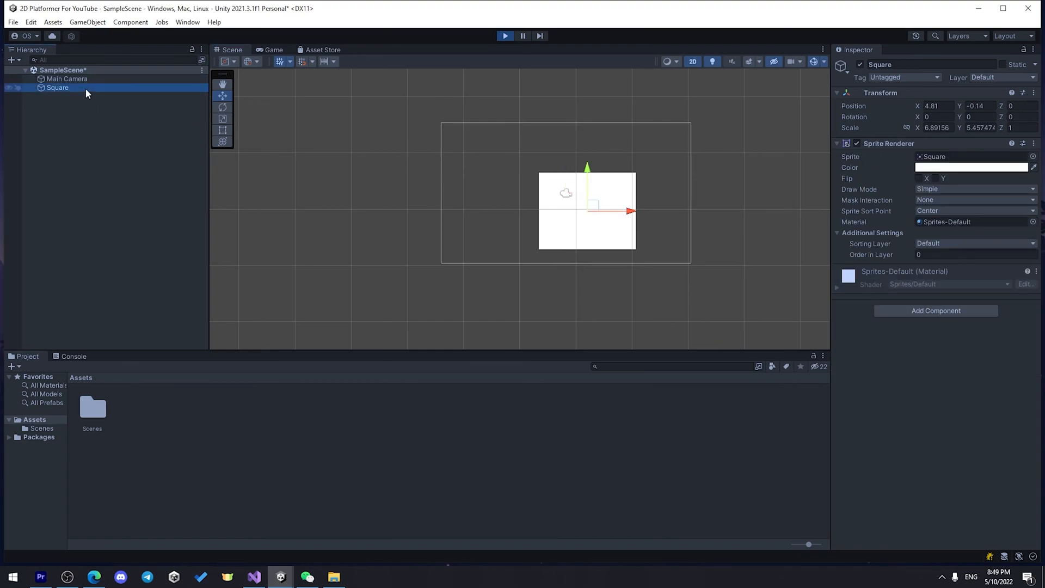
Set the Square's Sprite Renderer colour to red (FF3939).
click(971, 168)
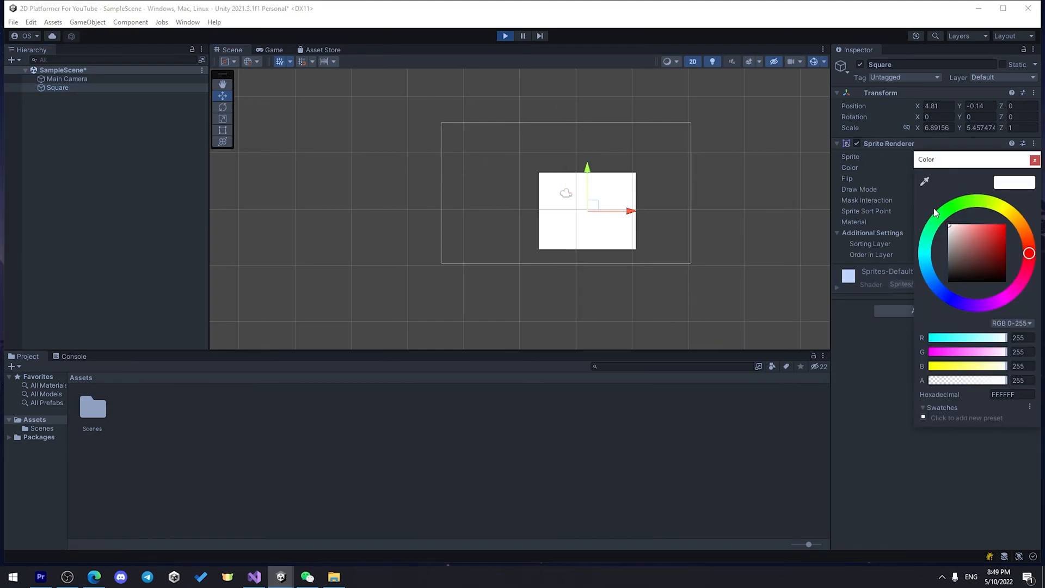
click(993, 224)
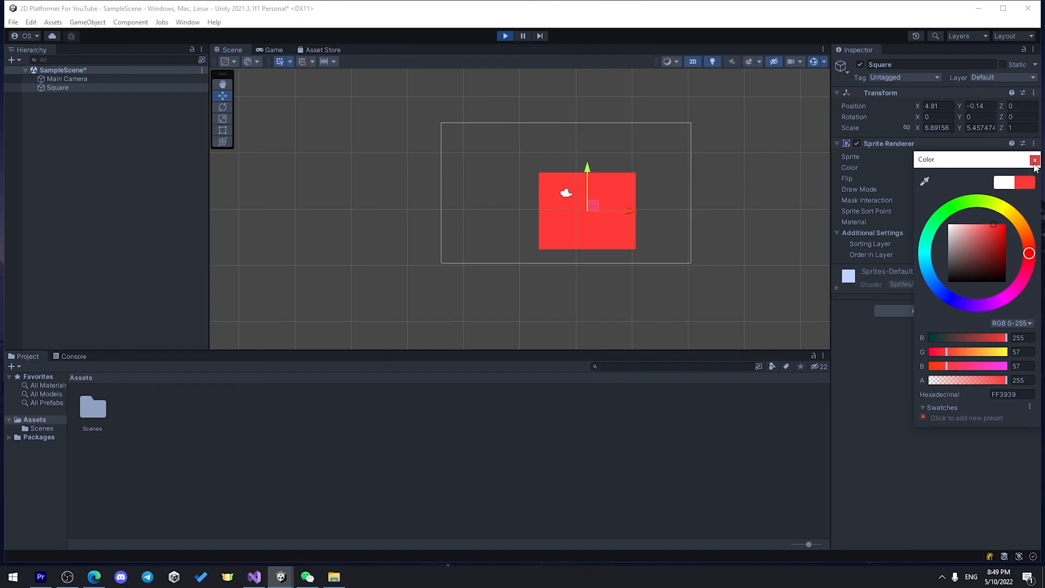